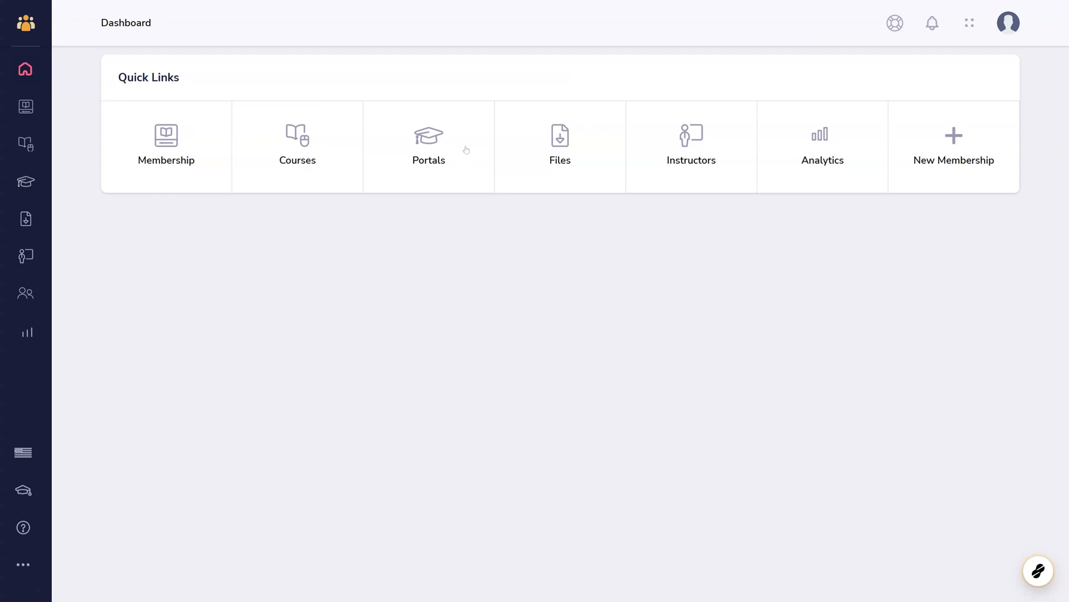
pyautogui.moveTo(26, 182)
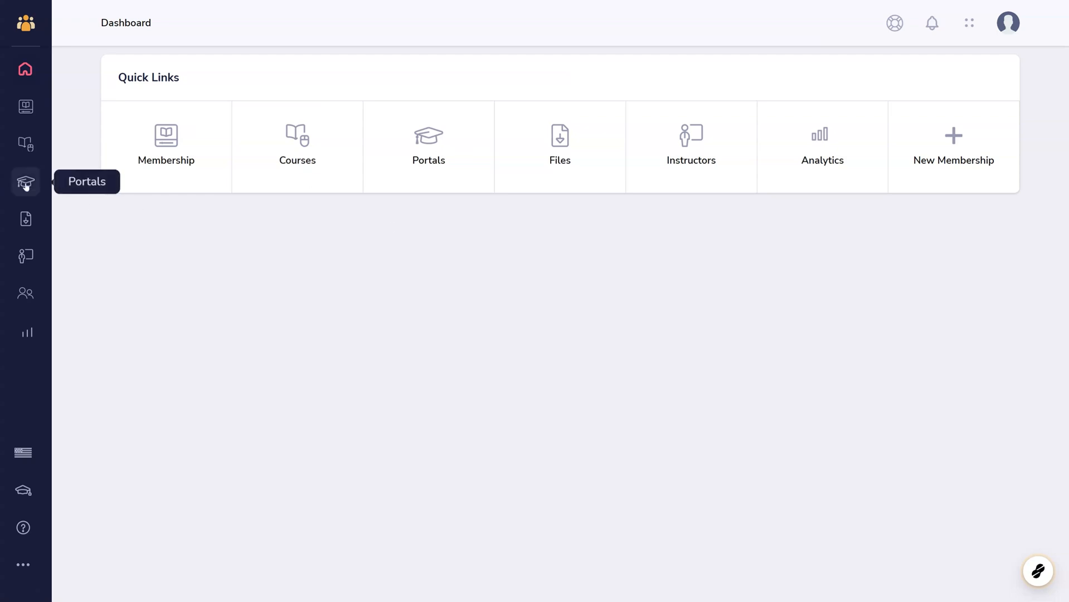
# Step: Open the Portals page from the sidebar, showing an empty portal list
pyautogui.click(25, 183)
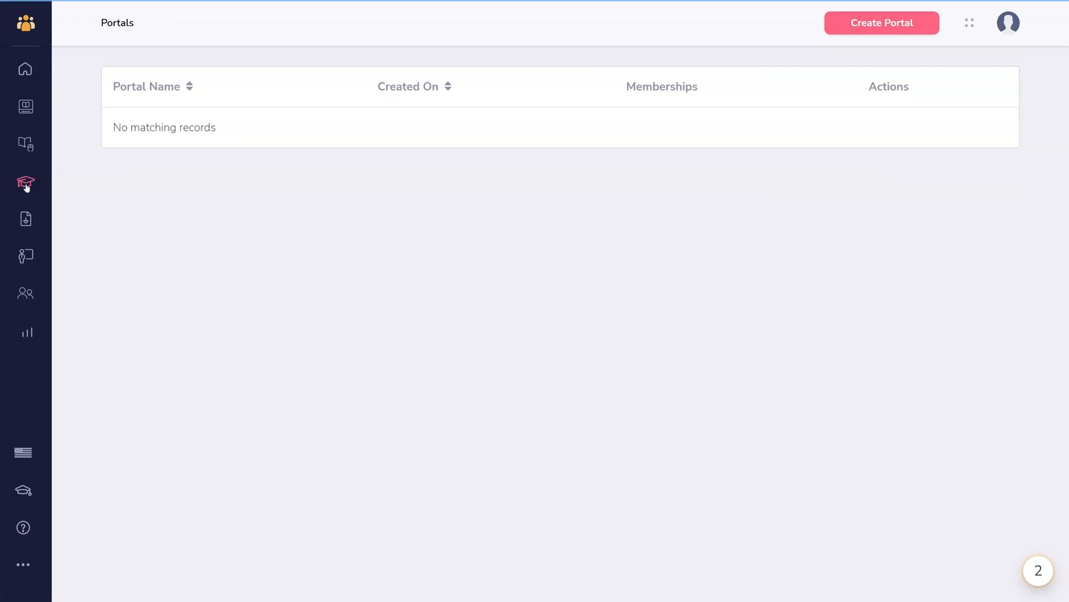
pyautogui.moveTo(824, 58)
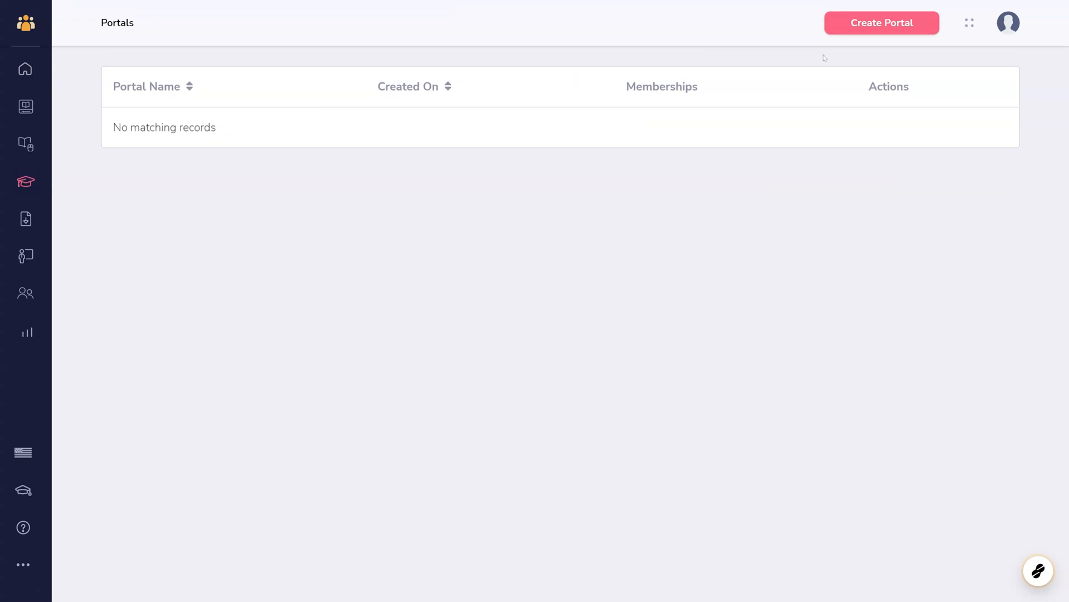
# Step: Create a portal named 'Everything You Need' with subdomain 'orientationportal'
pyautogui.click(881, 23)
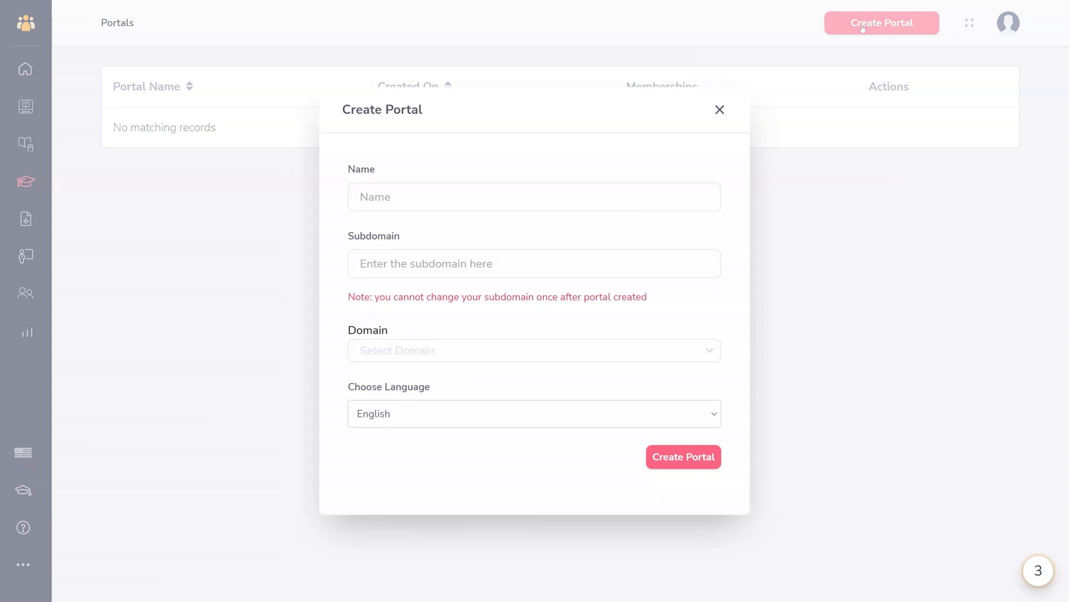
pyautogui.write('Everything')
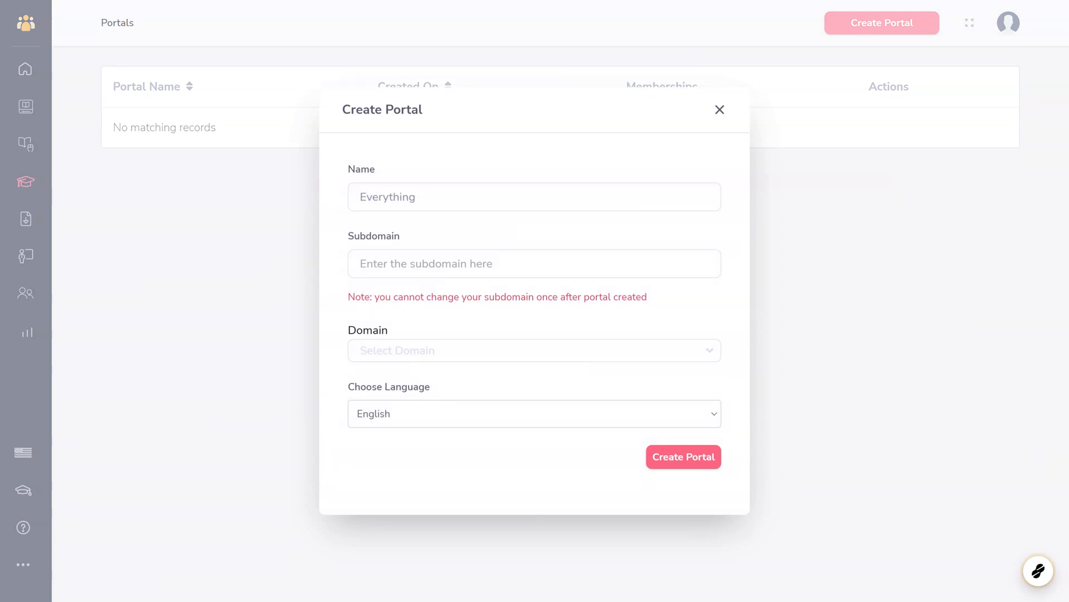
pyautogui.write('orientationportal')
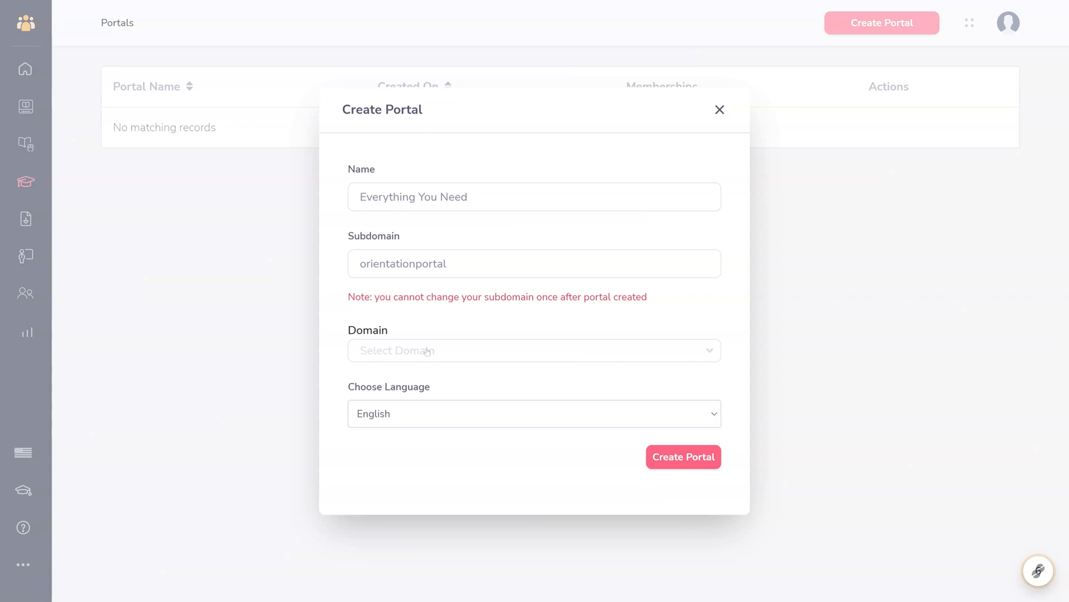
pyautogui.click(535, 350)
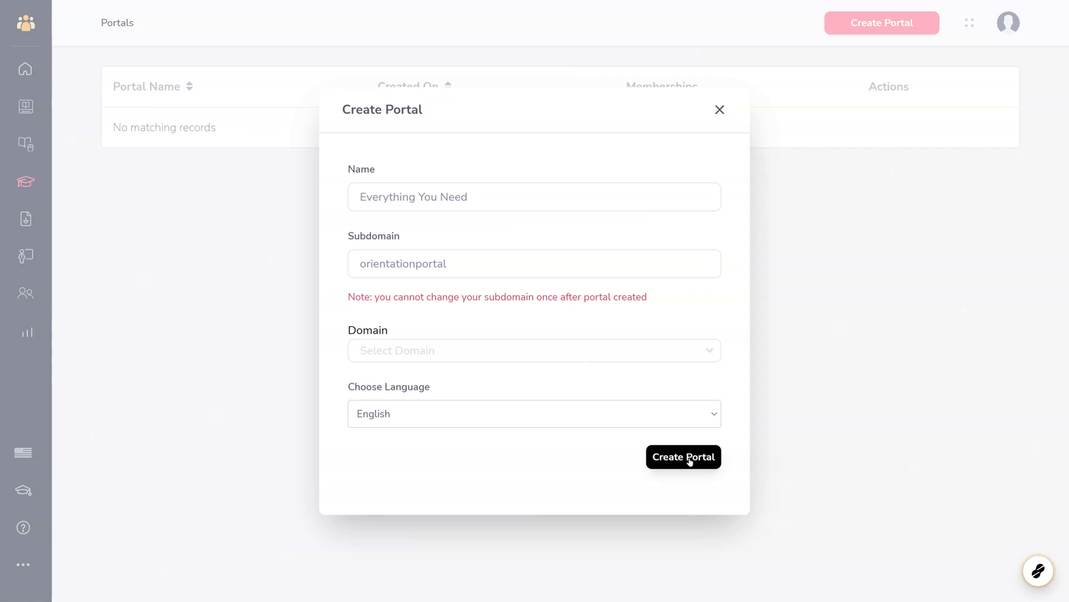
pyautogui.click(682, 457)
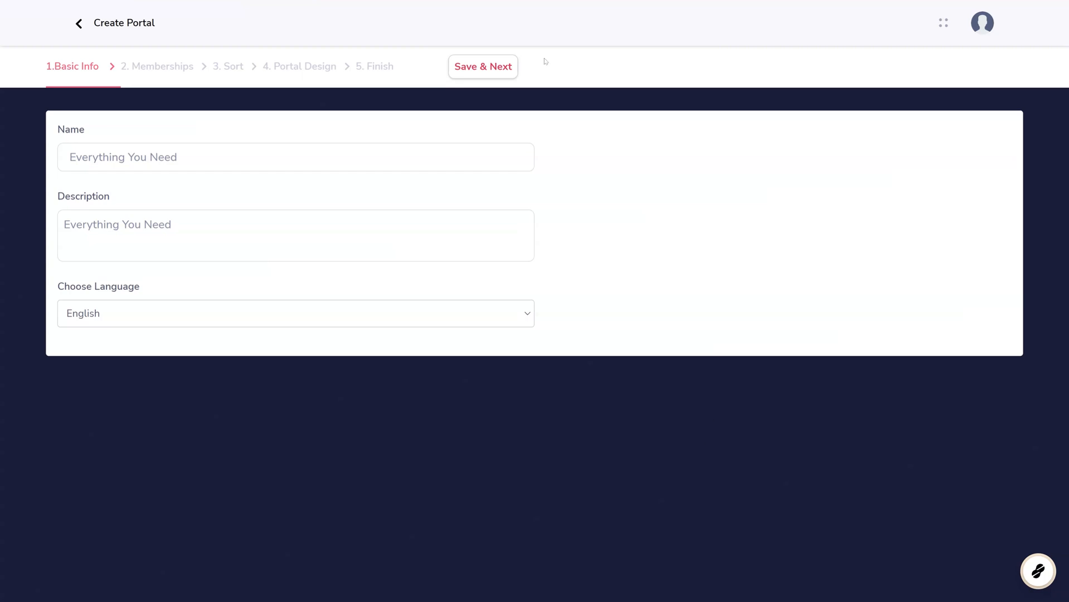
# Step: Save basic info, then select the Level up! and Orientation memberships
pyautogui.click(483, 66)
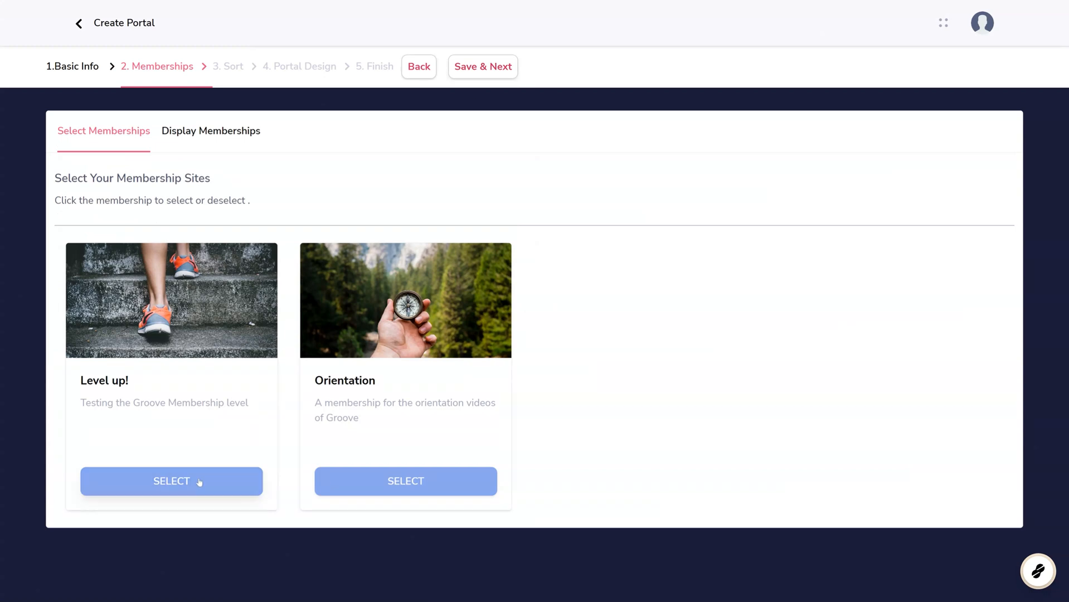
pyautogui.click(172, 480)
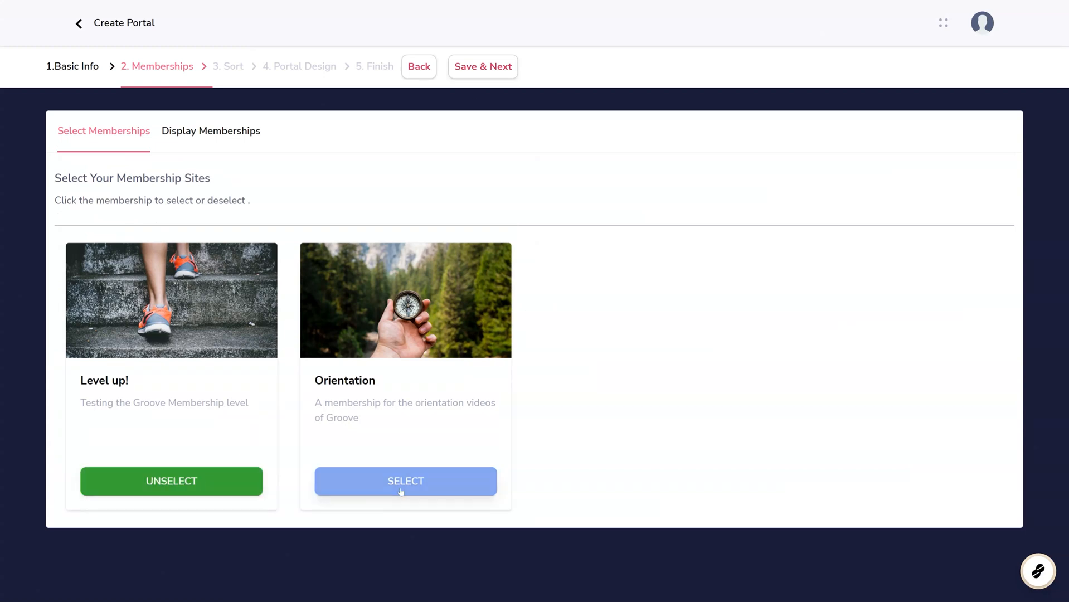
pyautogui.click(406, 481)
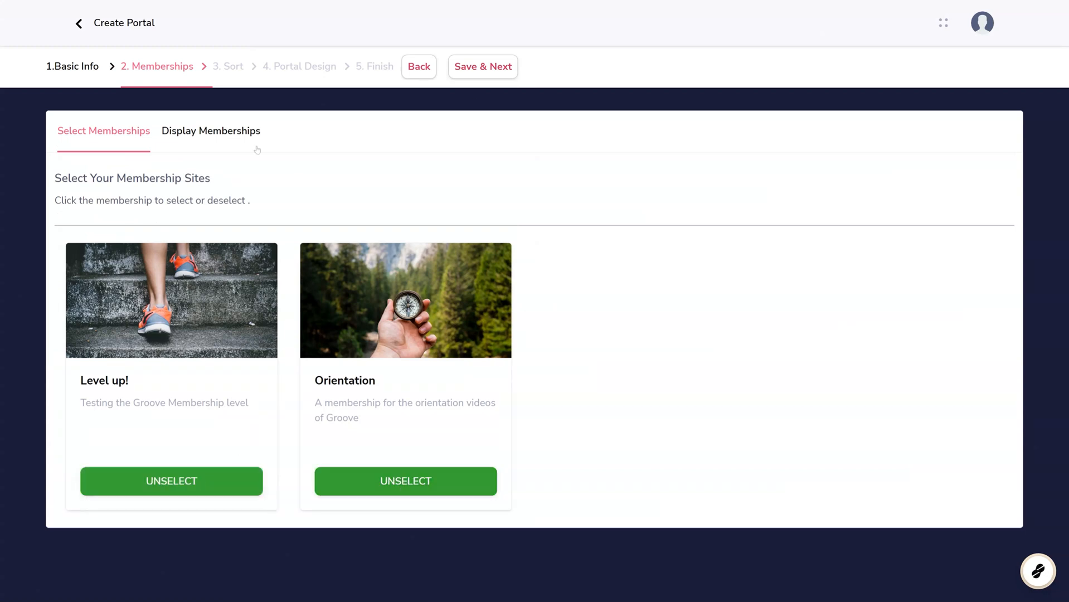
# Step: Sort Orientation ahead of Level up! and continue to Portal Design
pyautogui.click(210, 131)
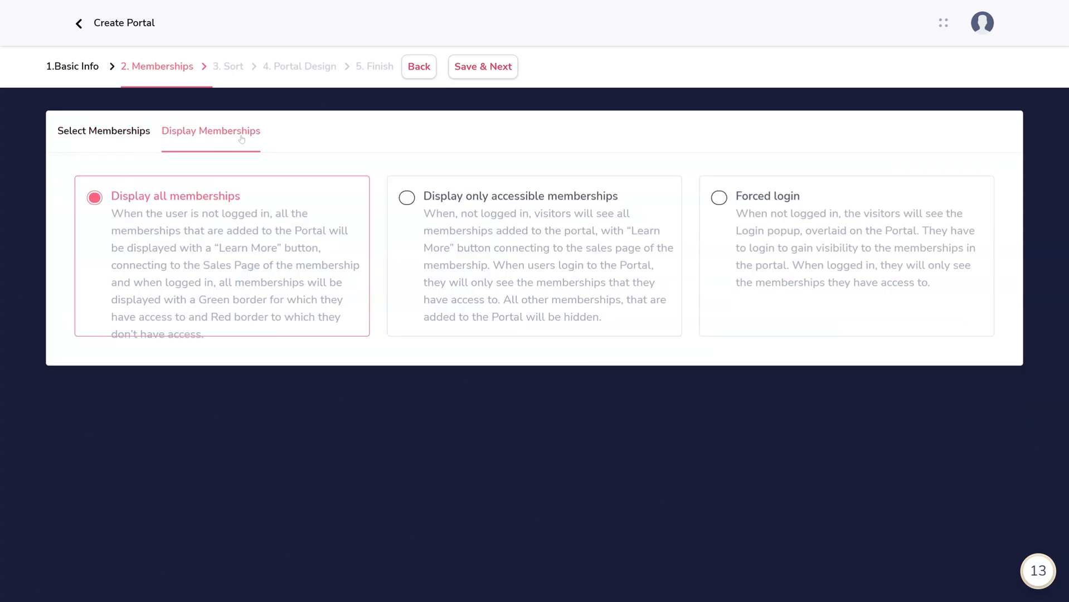
pyautogui.moveTo(279, 125)
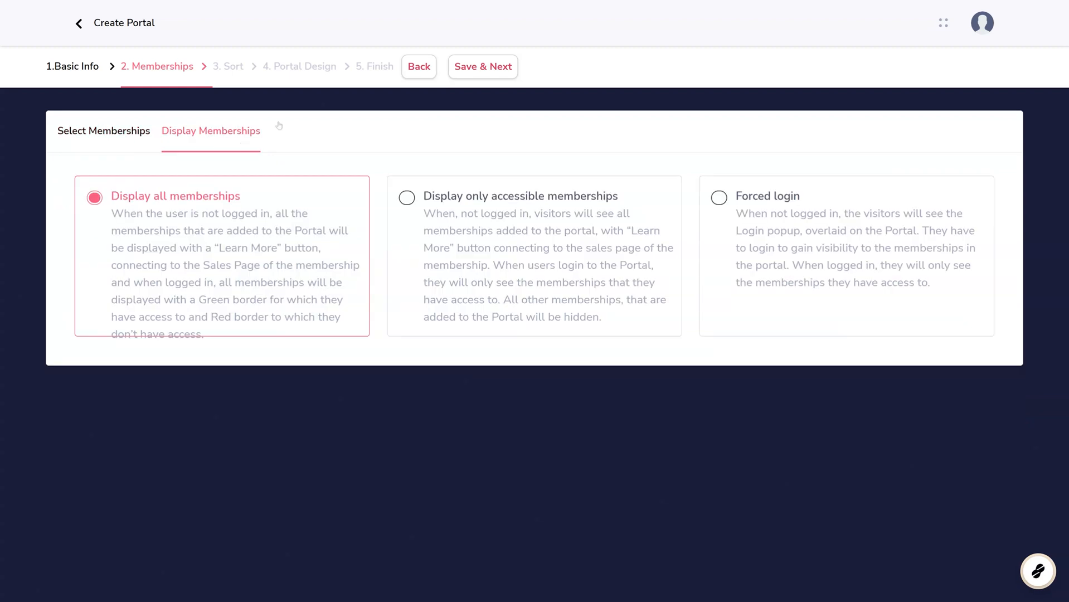
pyautogui.click(483, 66)
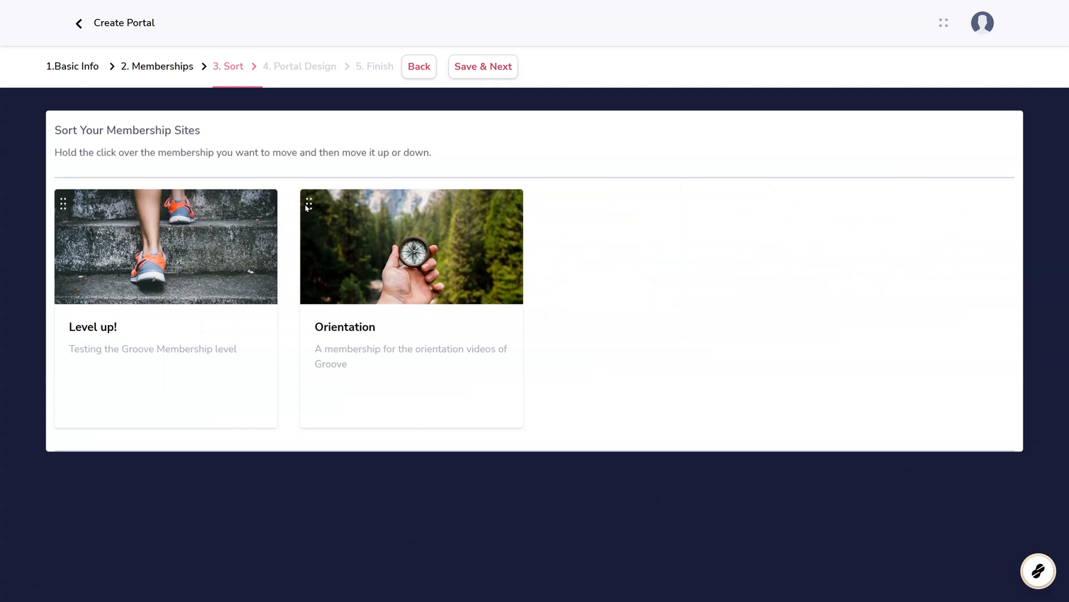
pyautogui.moveTo(411, 246); pyautogui.dragTo(165, 247)
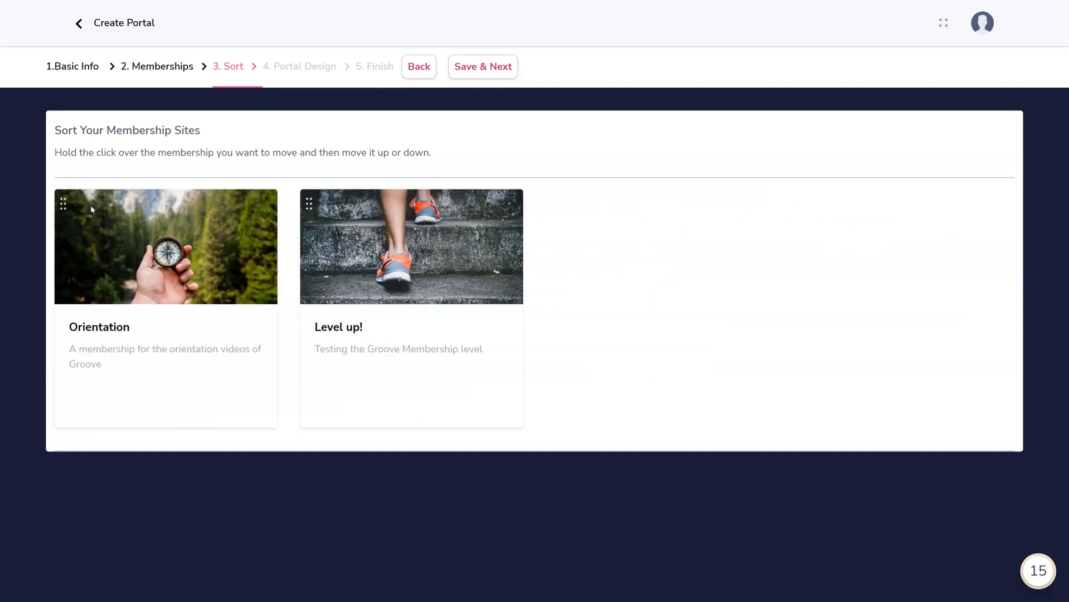
pyautogui.moveTo(437, 106)
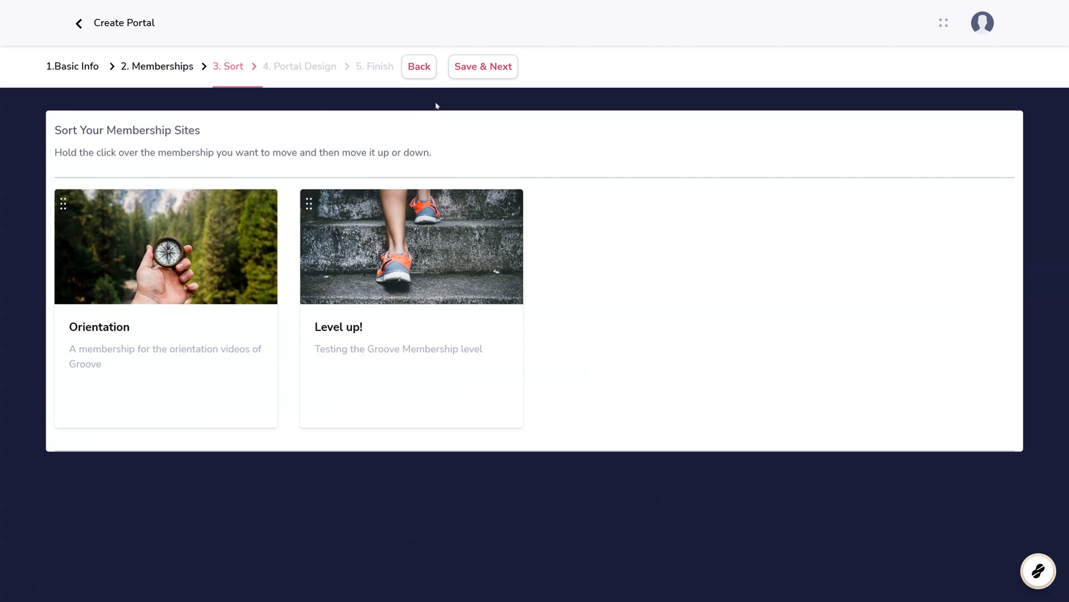
pyautogui.click(483, 66)
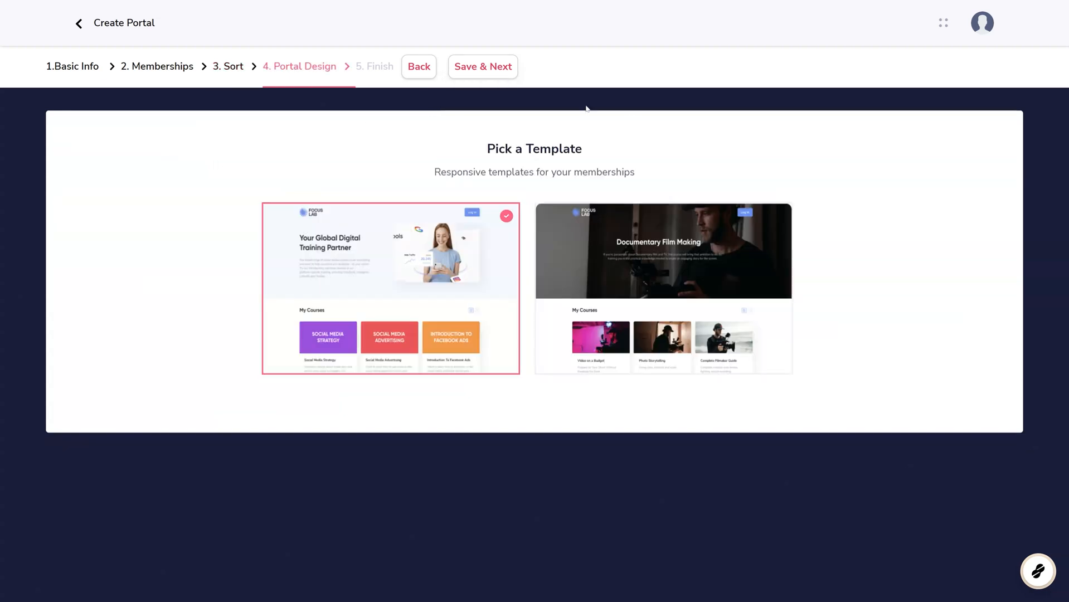
pyautogui.moveTo(661, 287)
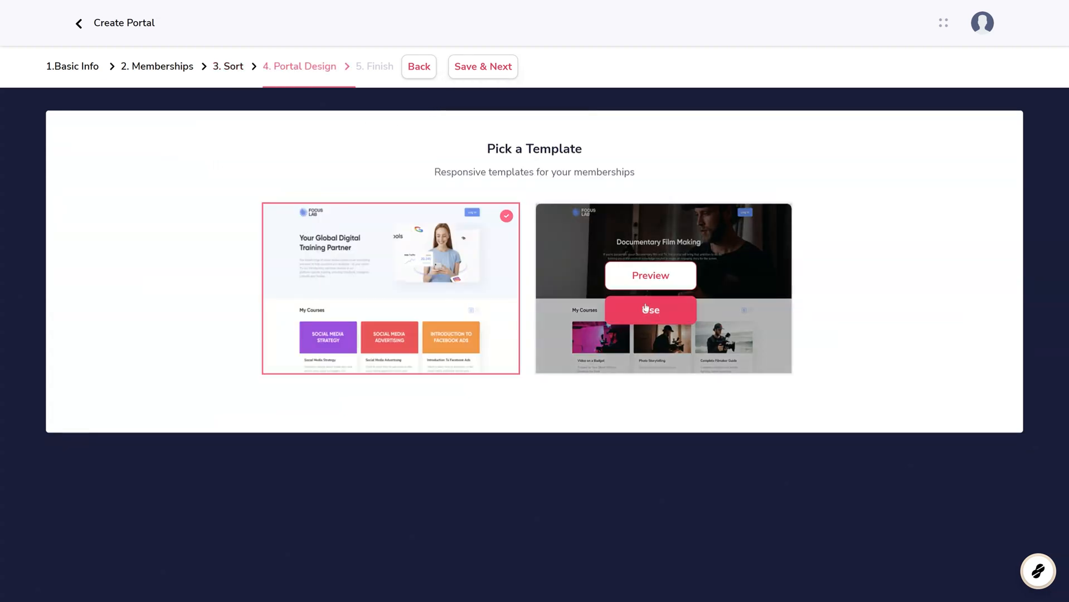
# Step: Apply the Documentary Film Making template, finish setup, and copy the portal URL
pyautogui.click(649, 310)
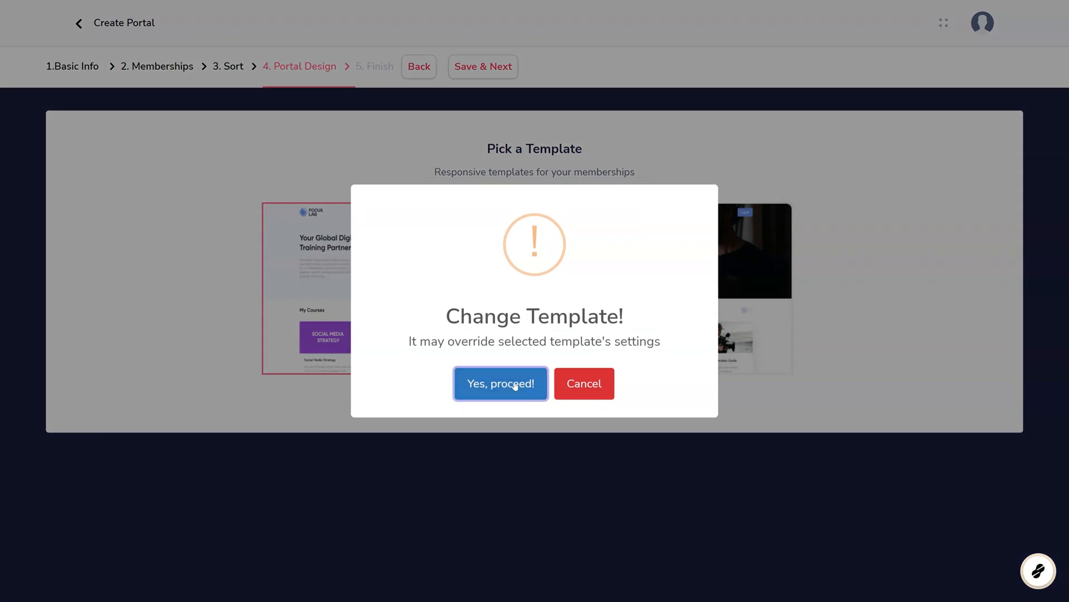
pyautogui.click(500, 383)
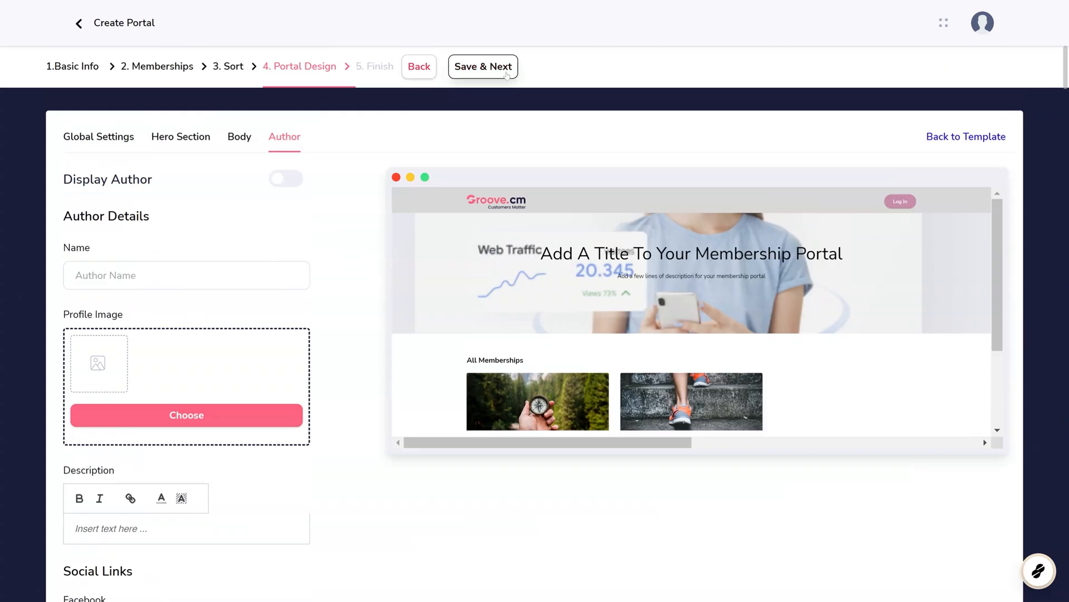
pyautogui.click(483, 66)
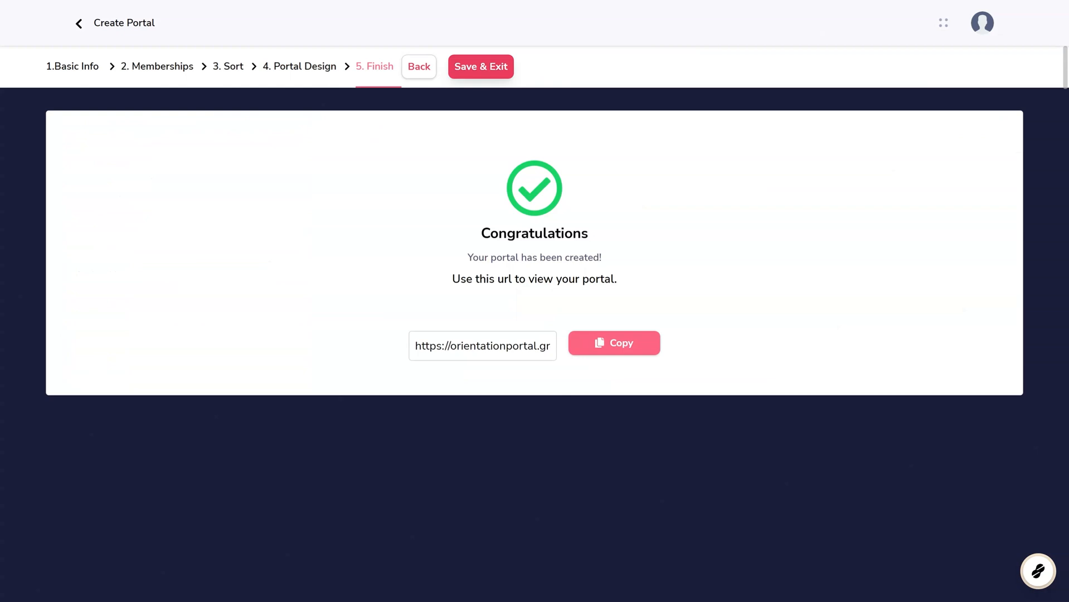
pyautogui.click(613, 342)
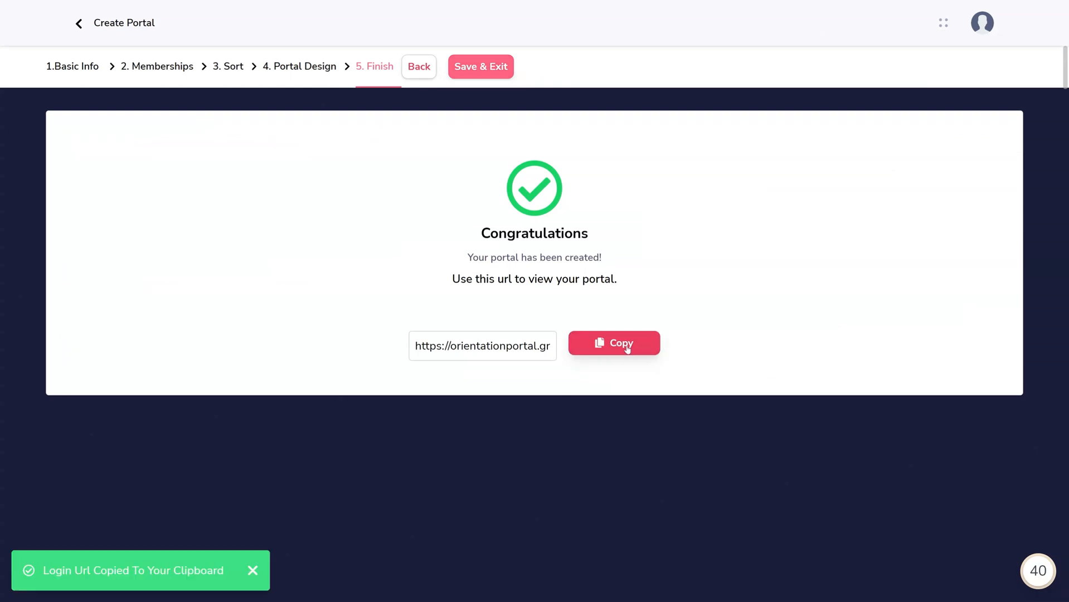